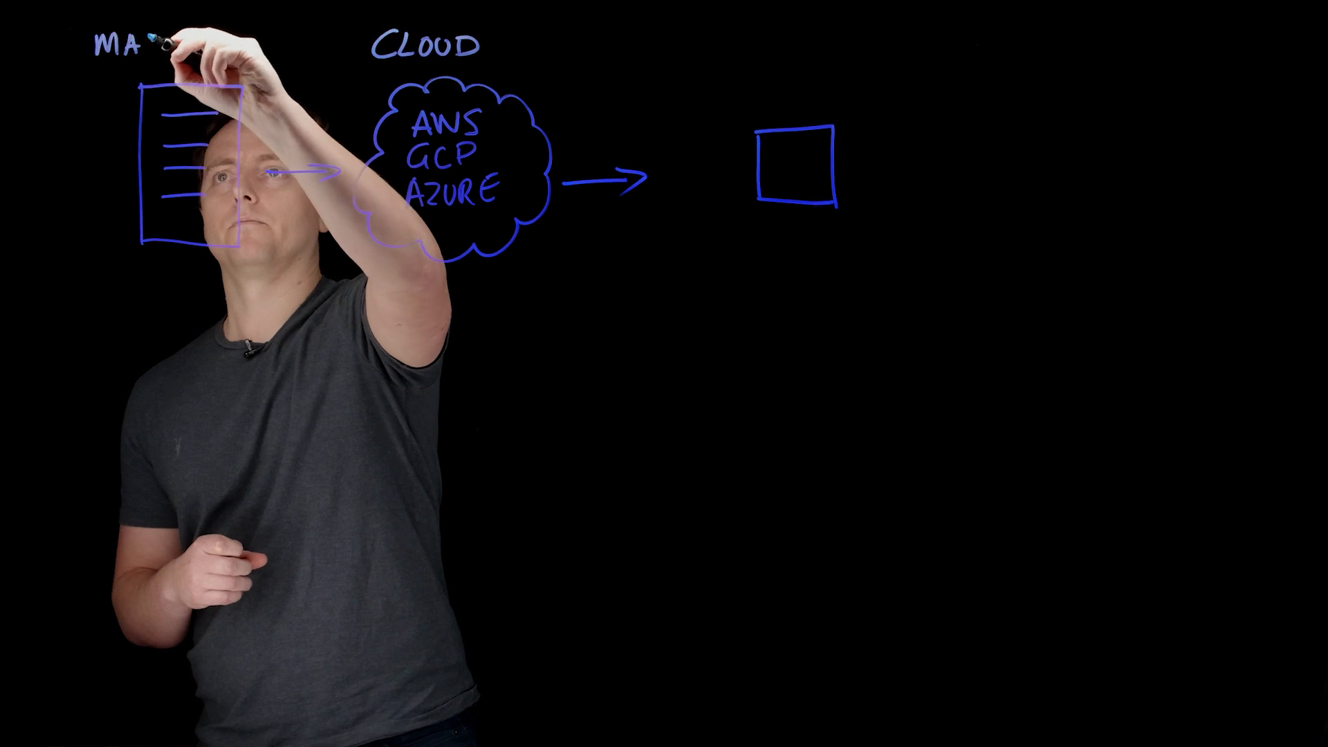
text(INFR)
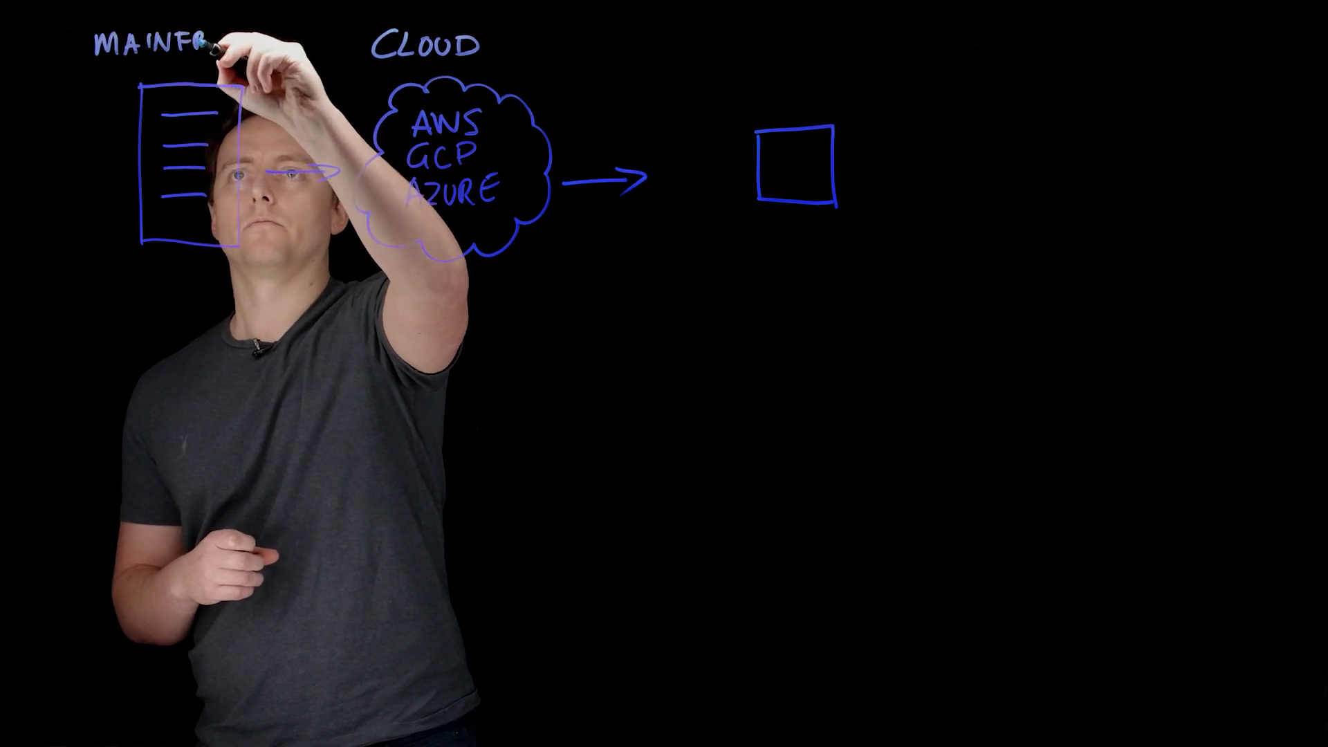